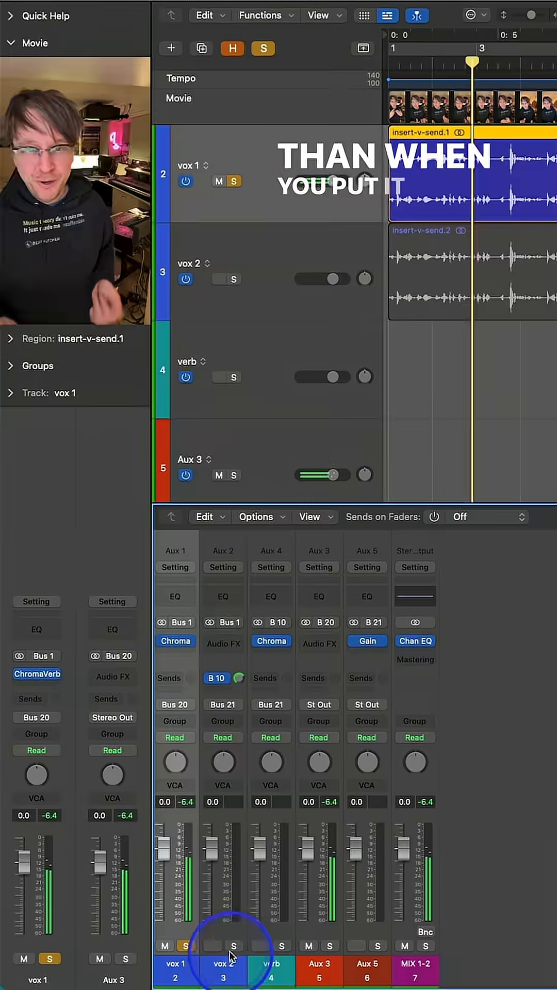
Step: Open the Gain plug-in window on the auxiliary channel while vox 1 plays soloed
left_click(367, 640)
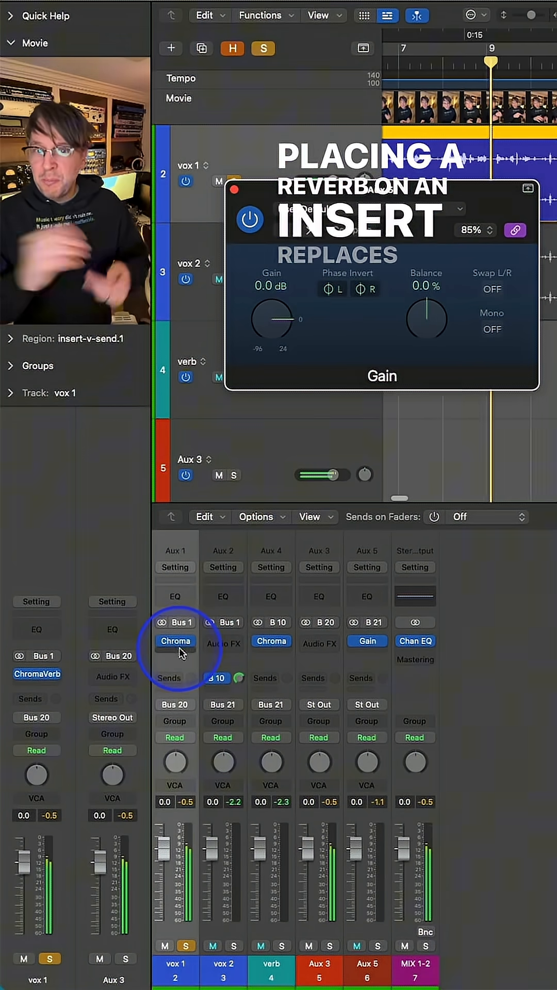
Step: Close the Gain window and switch playback from vox 1 to soloed vox 2
left_click(175, 641)
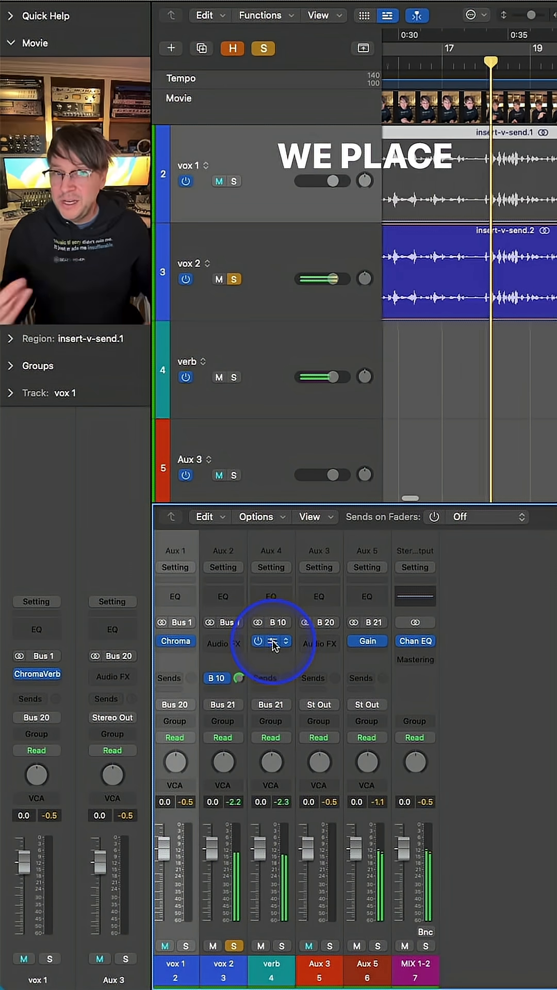
Step: Reopen the Aux 5 Gain plug-in window with vox 2 soloed
left_click(273, 641)
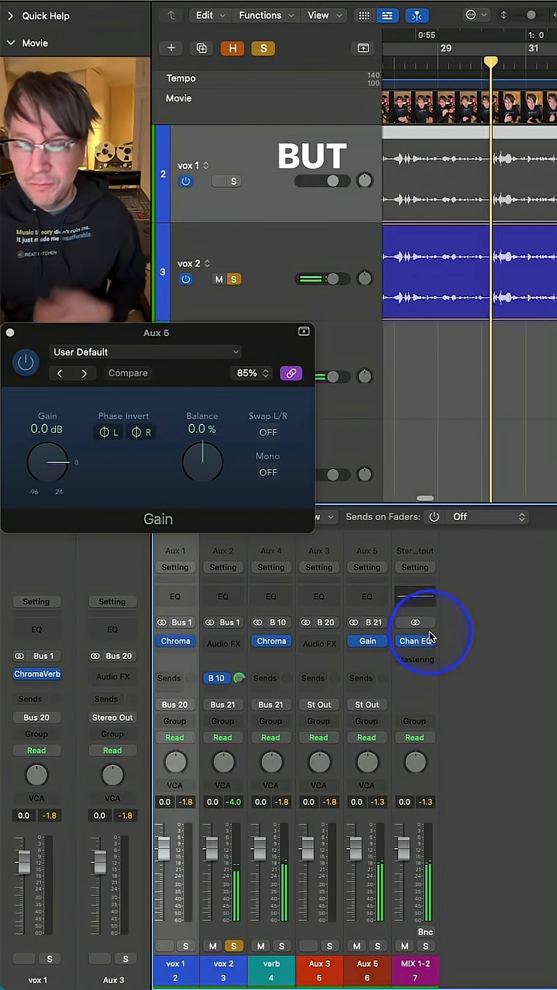
Step: Insert a Channel EQ below Gain on Aux 5 and show its window
left_click(415, 635)
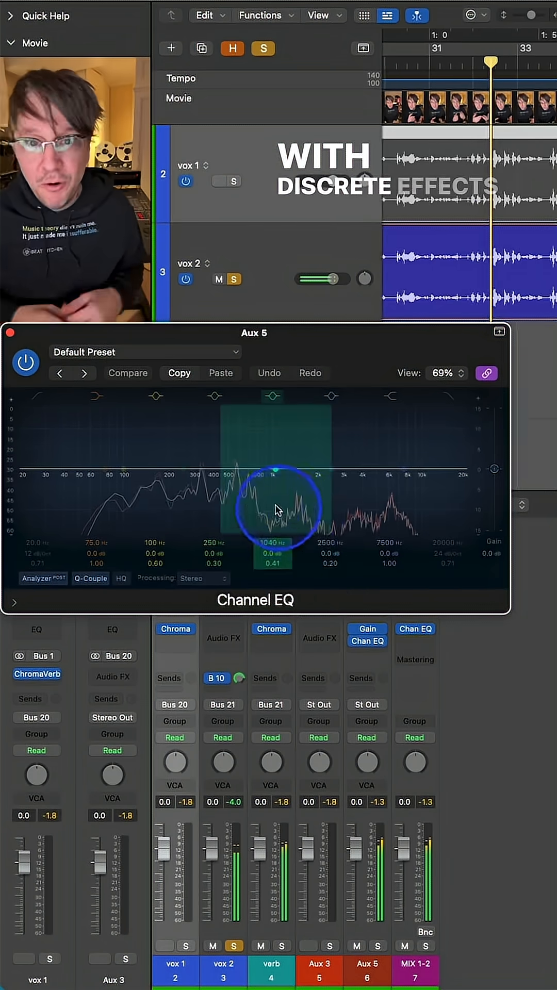